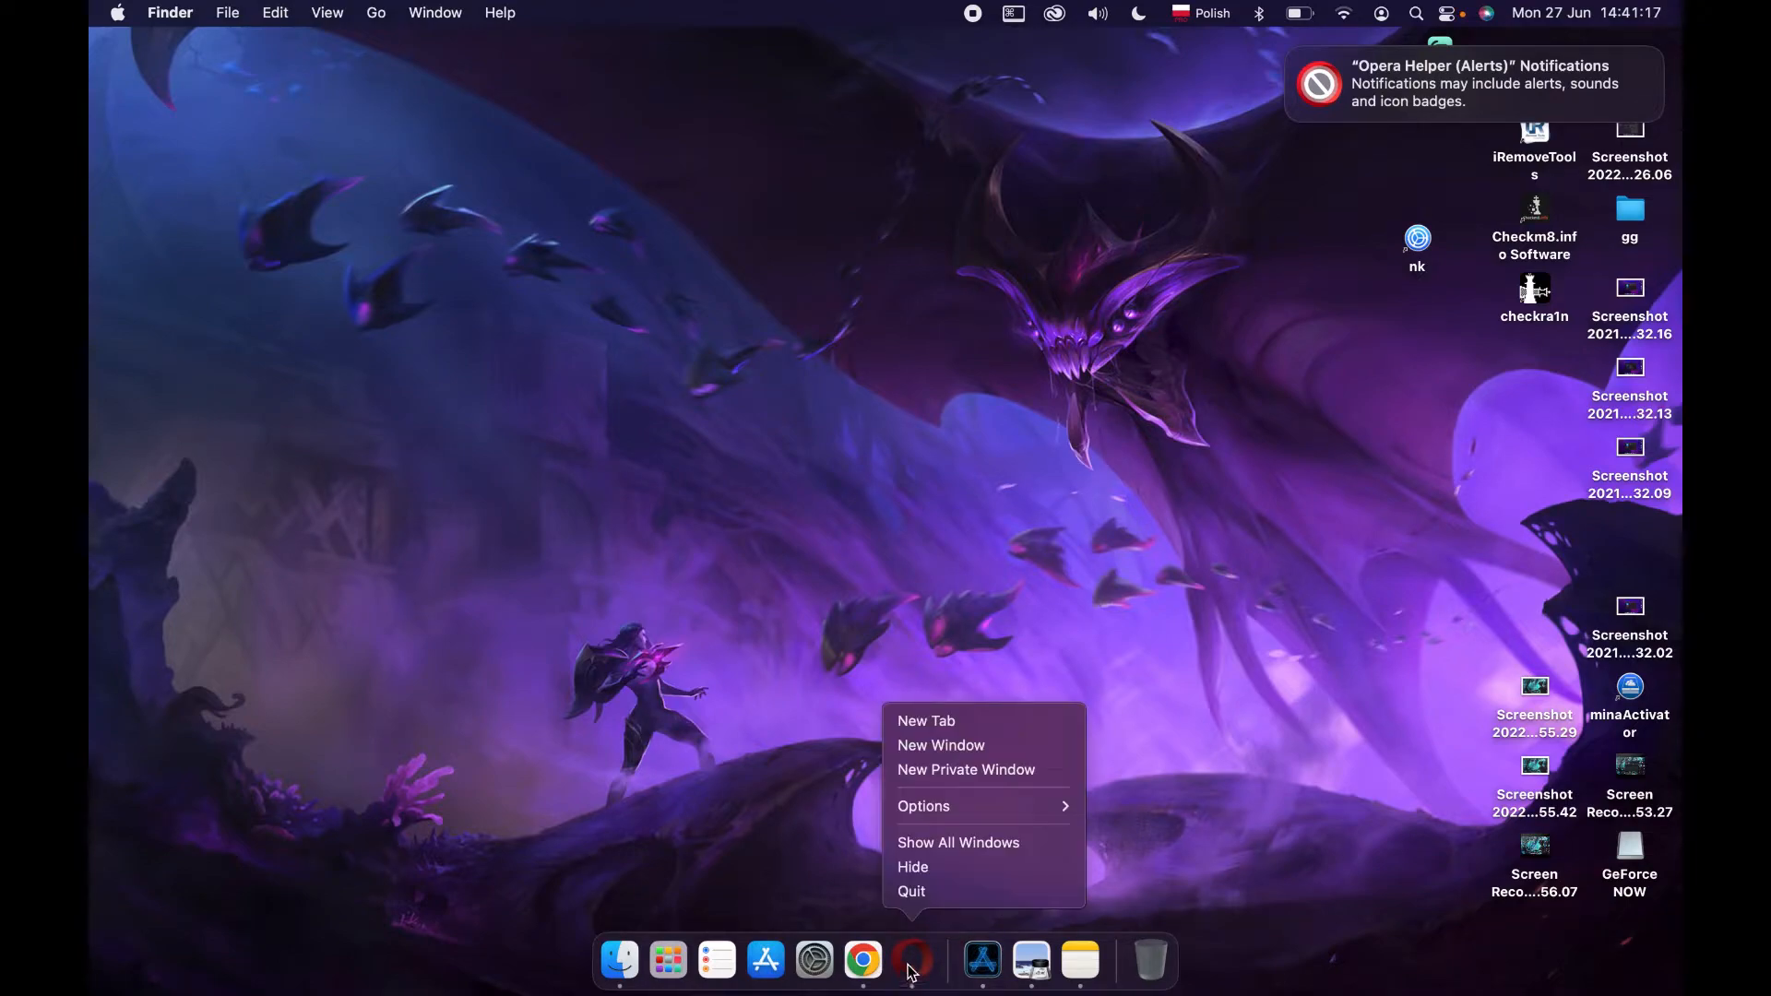
mouse_move(911, 891)
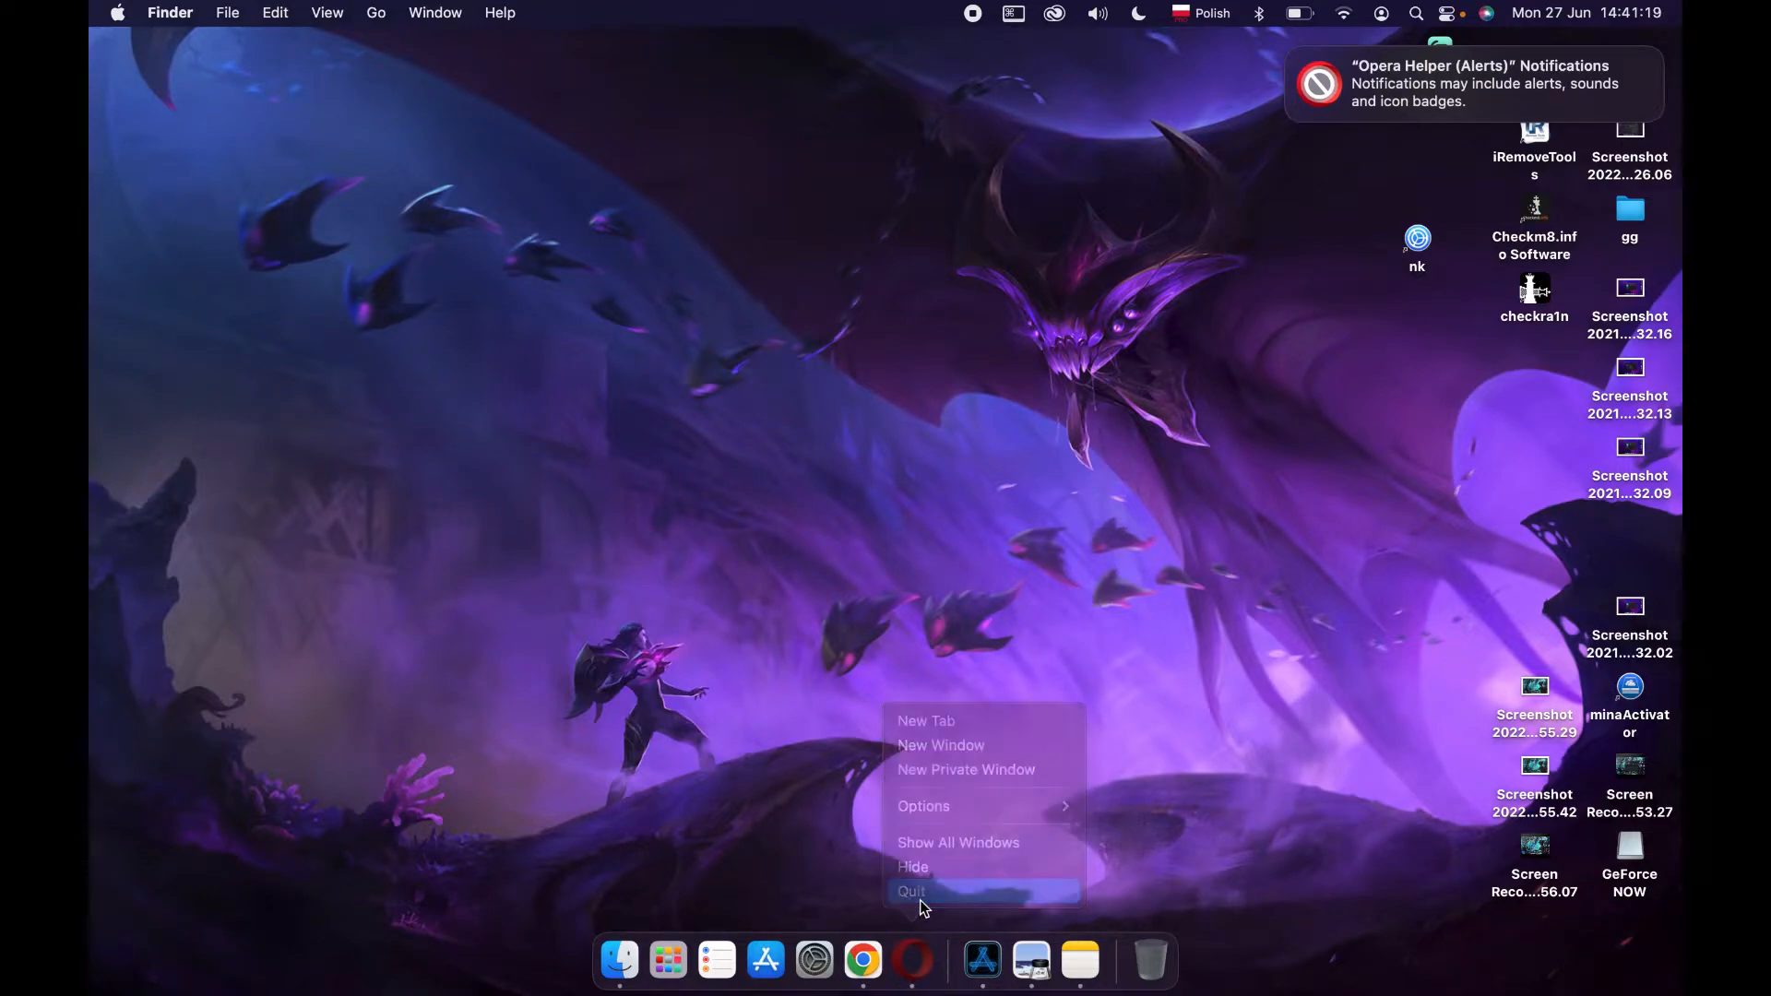
Quit the Opera browser from its Dock icon
left_click(911, 891)
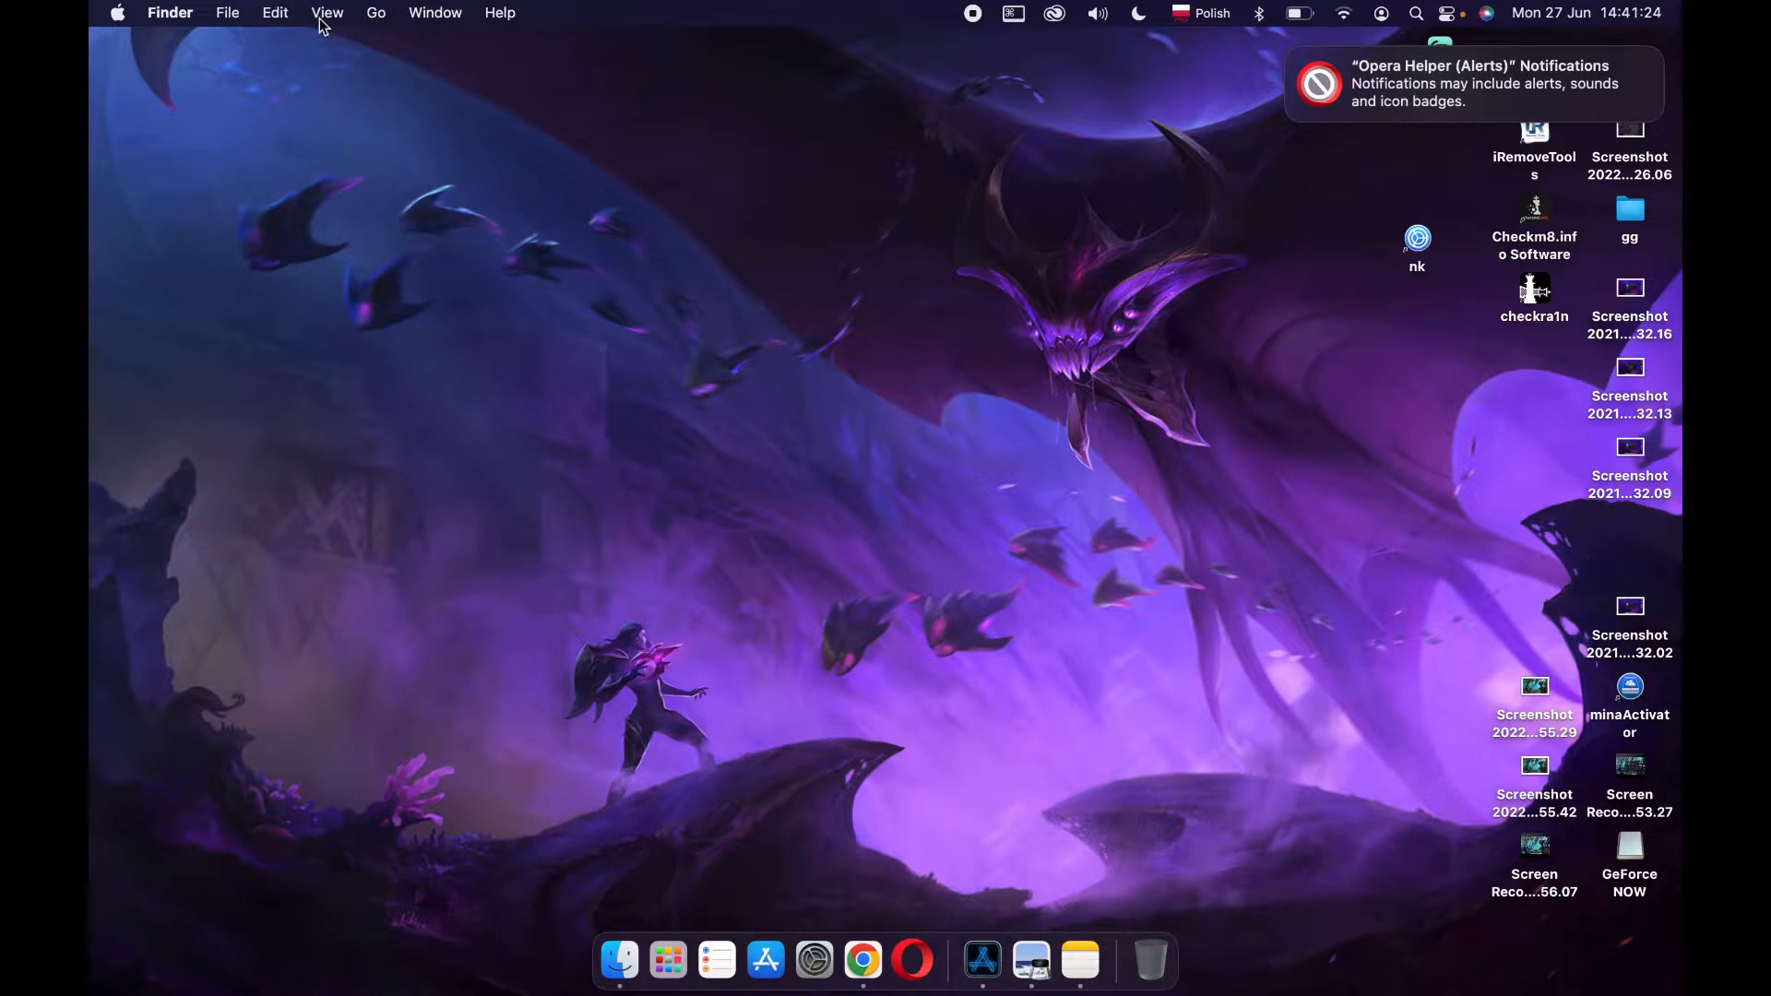
Show the Applications folder via the Go menu and scroll down to Opera
left_click(375, 12)
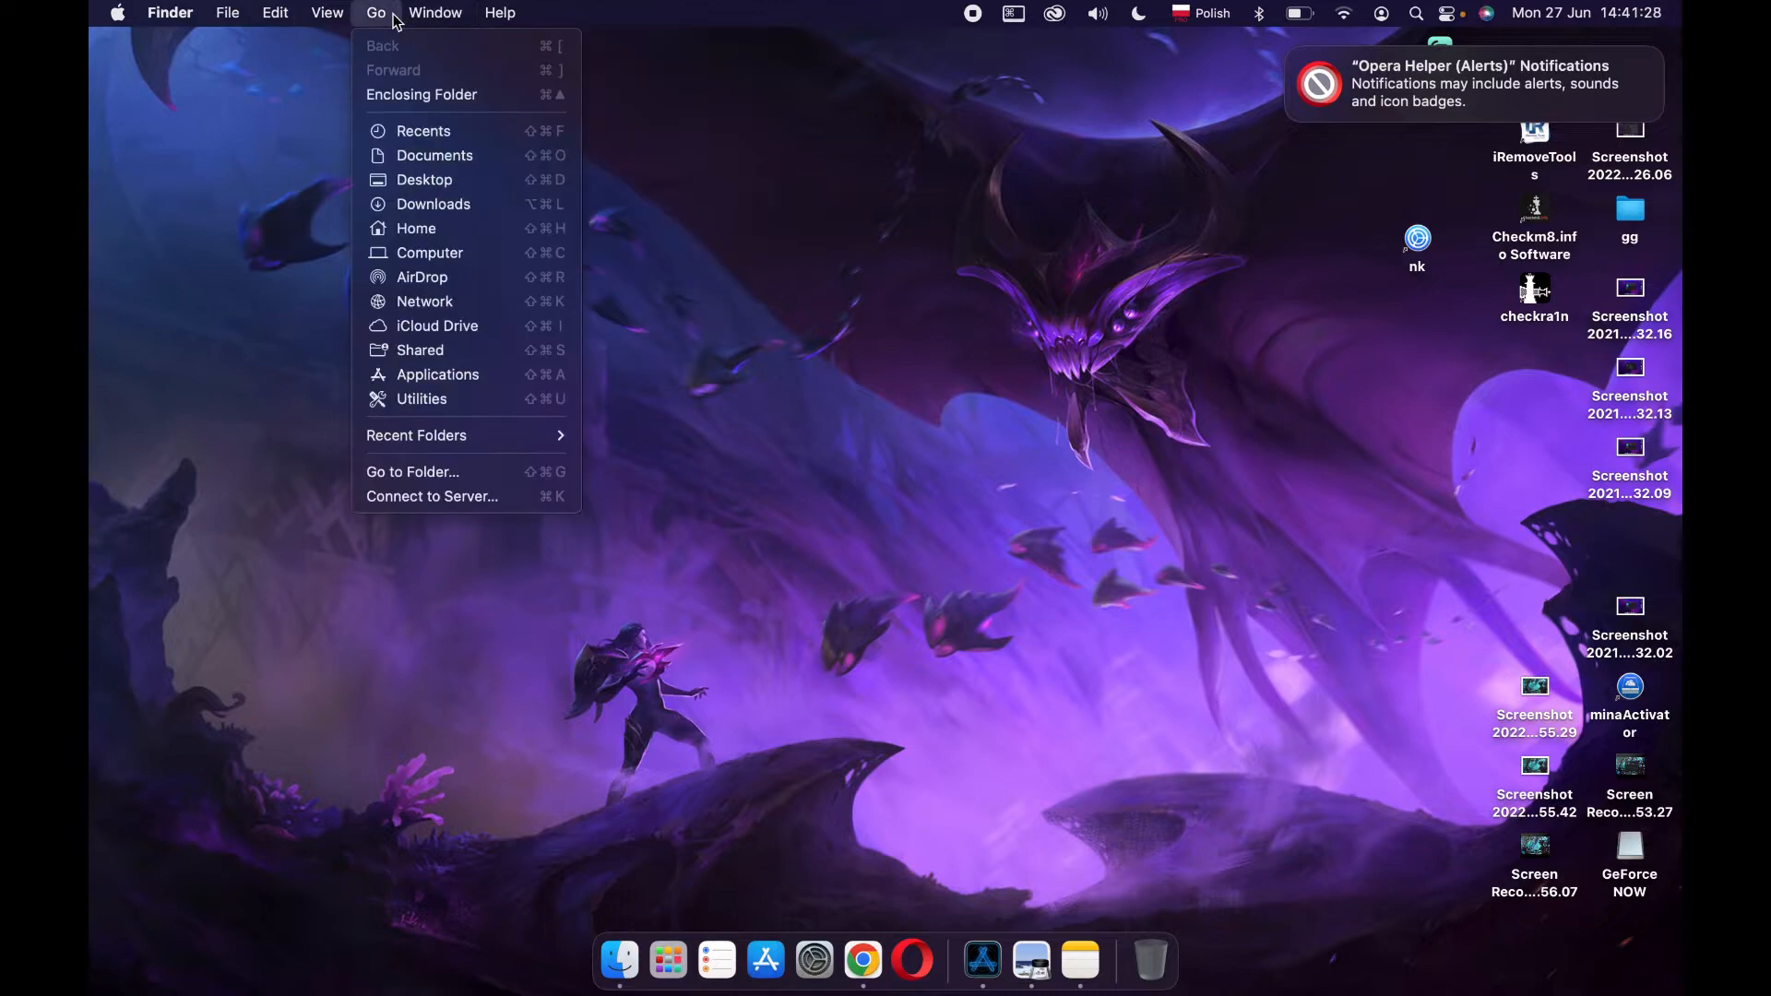
mouse_move(420, 350)
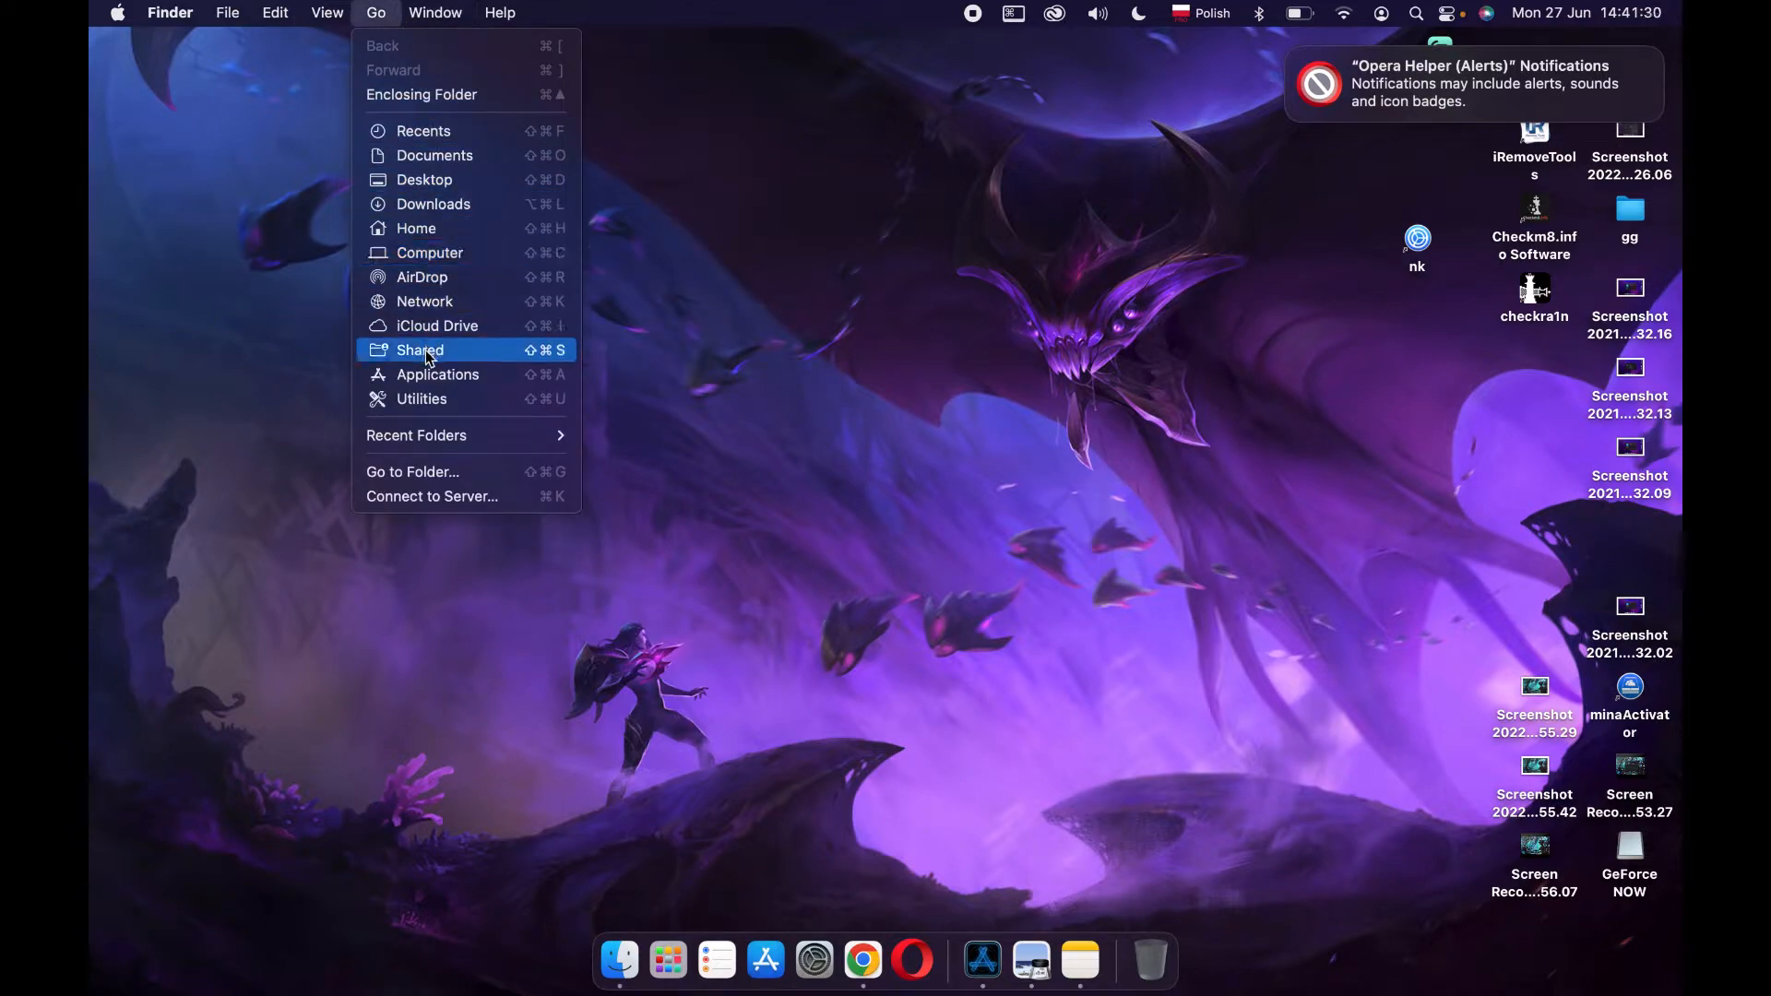
left_click(437, 374)
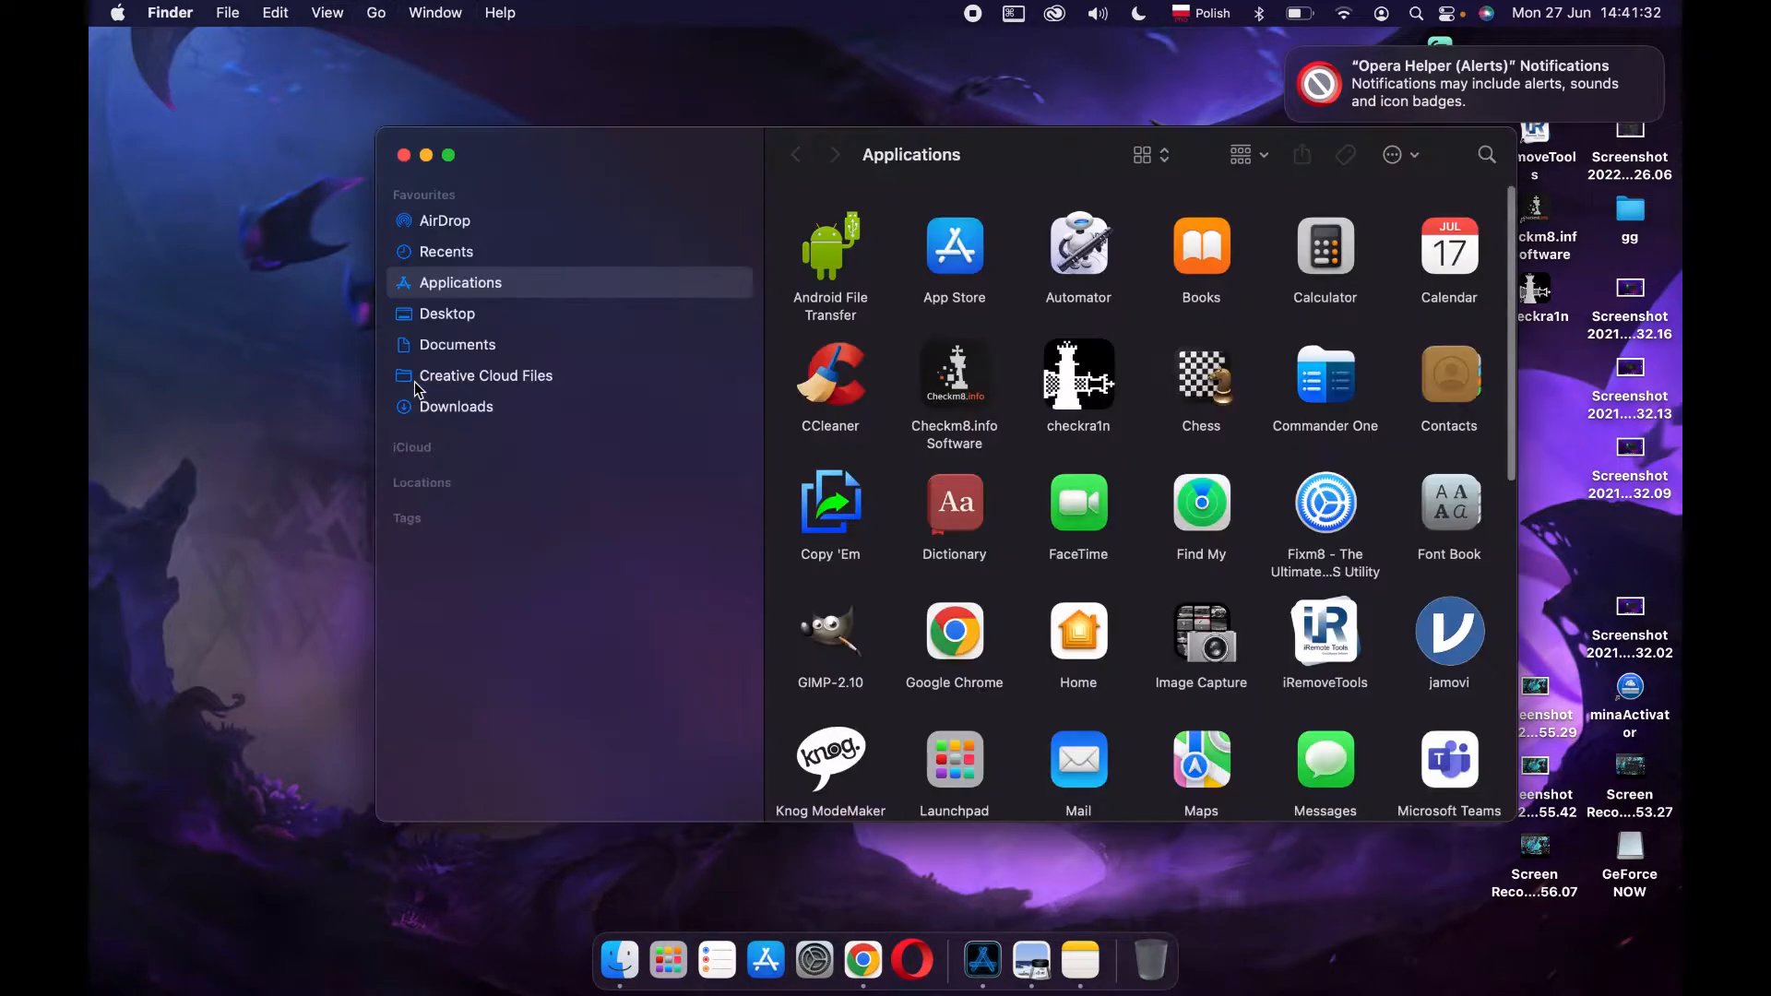
mouse_move(1511, 353)
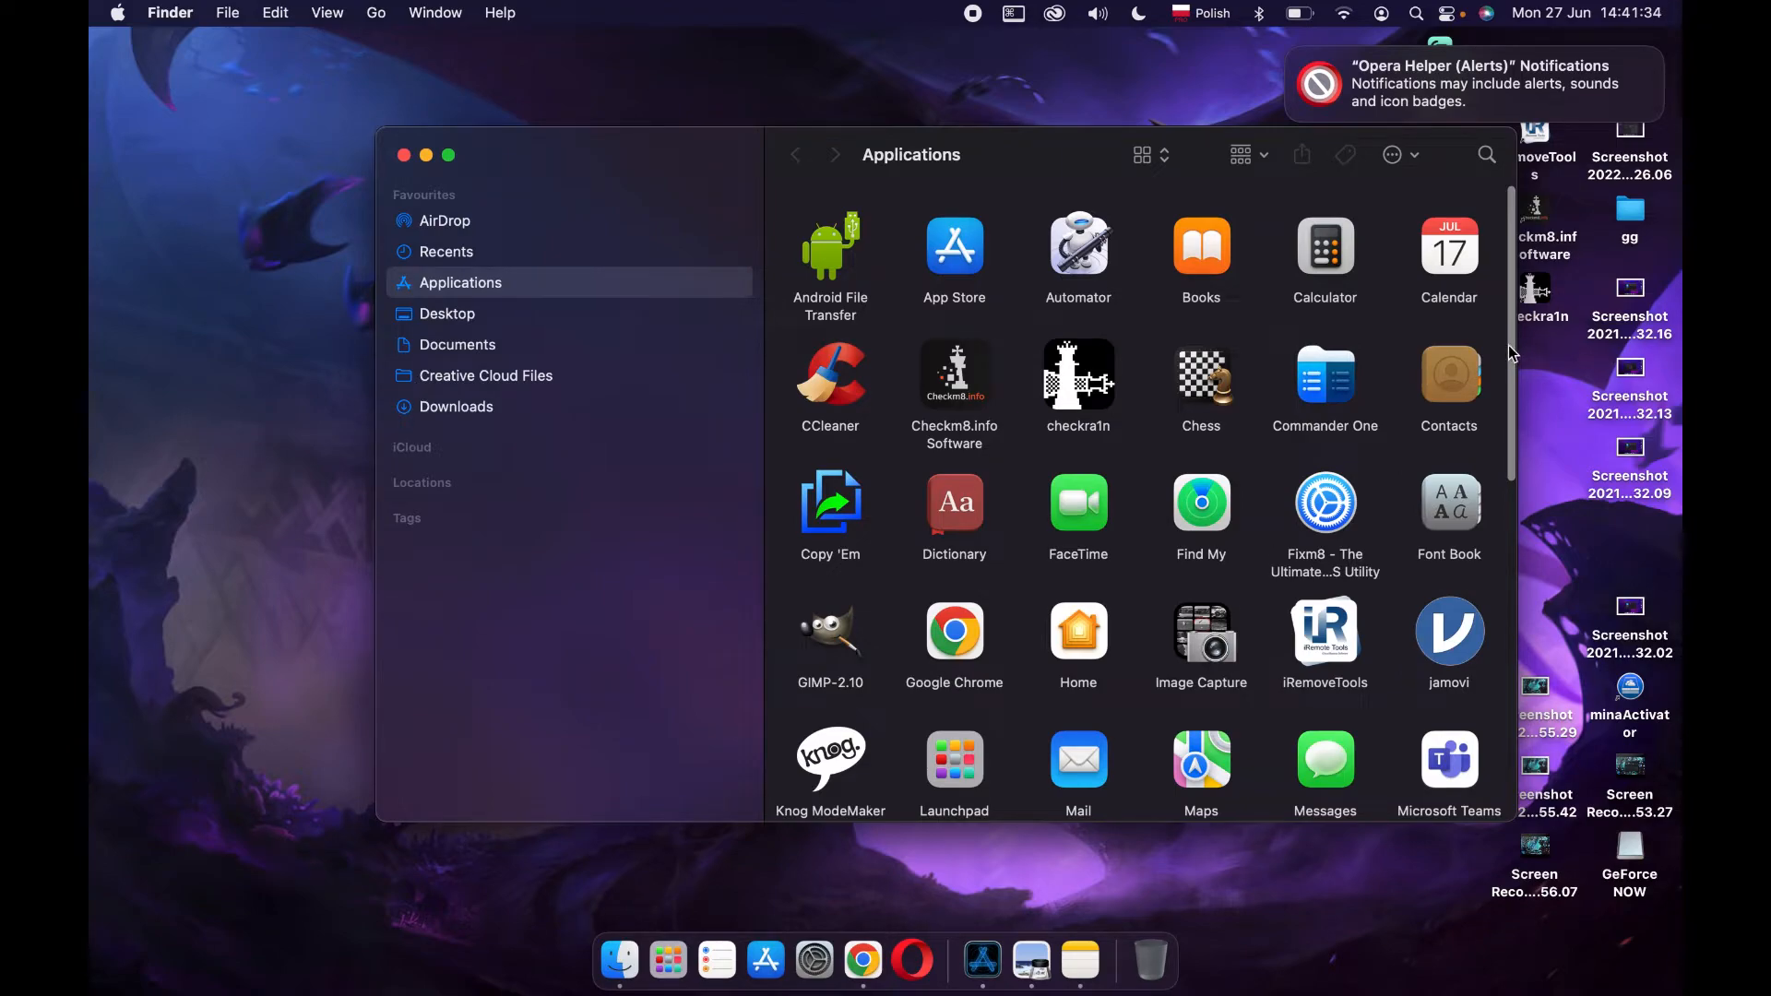
scroll("down", 3)
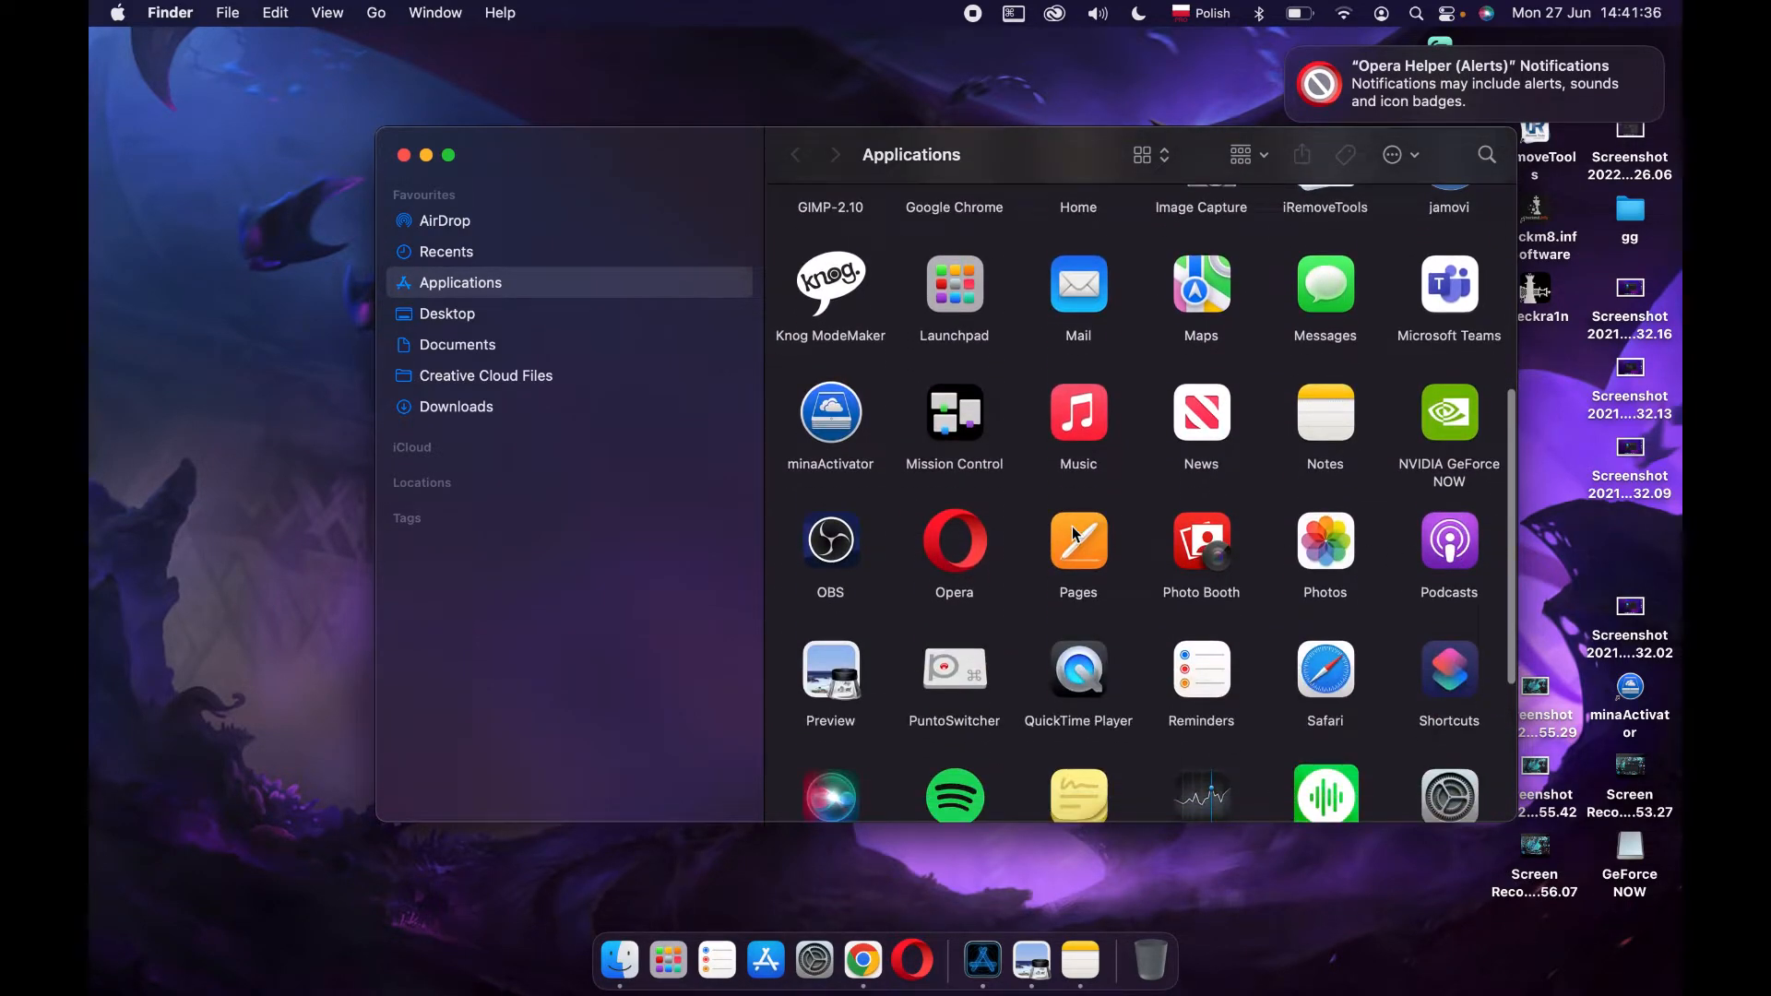
Select the Opera app and bring up its context menu of actions
left_click(952, 539)
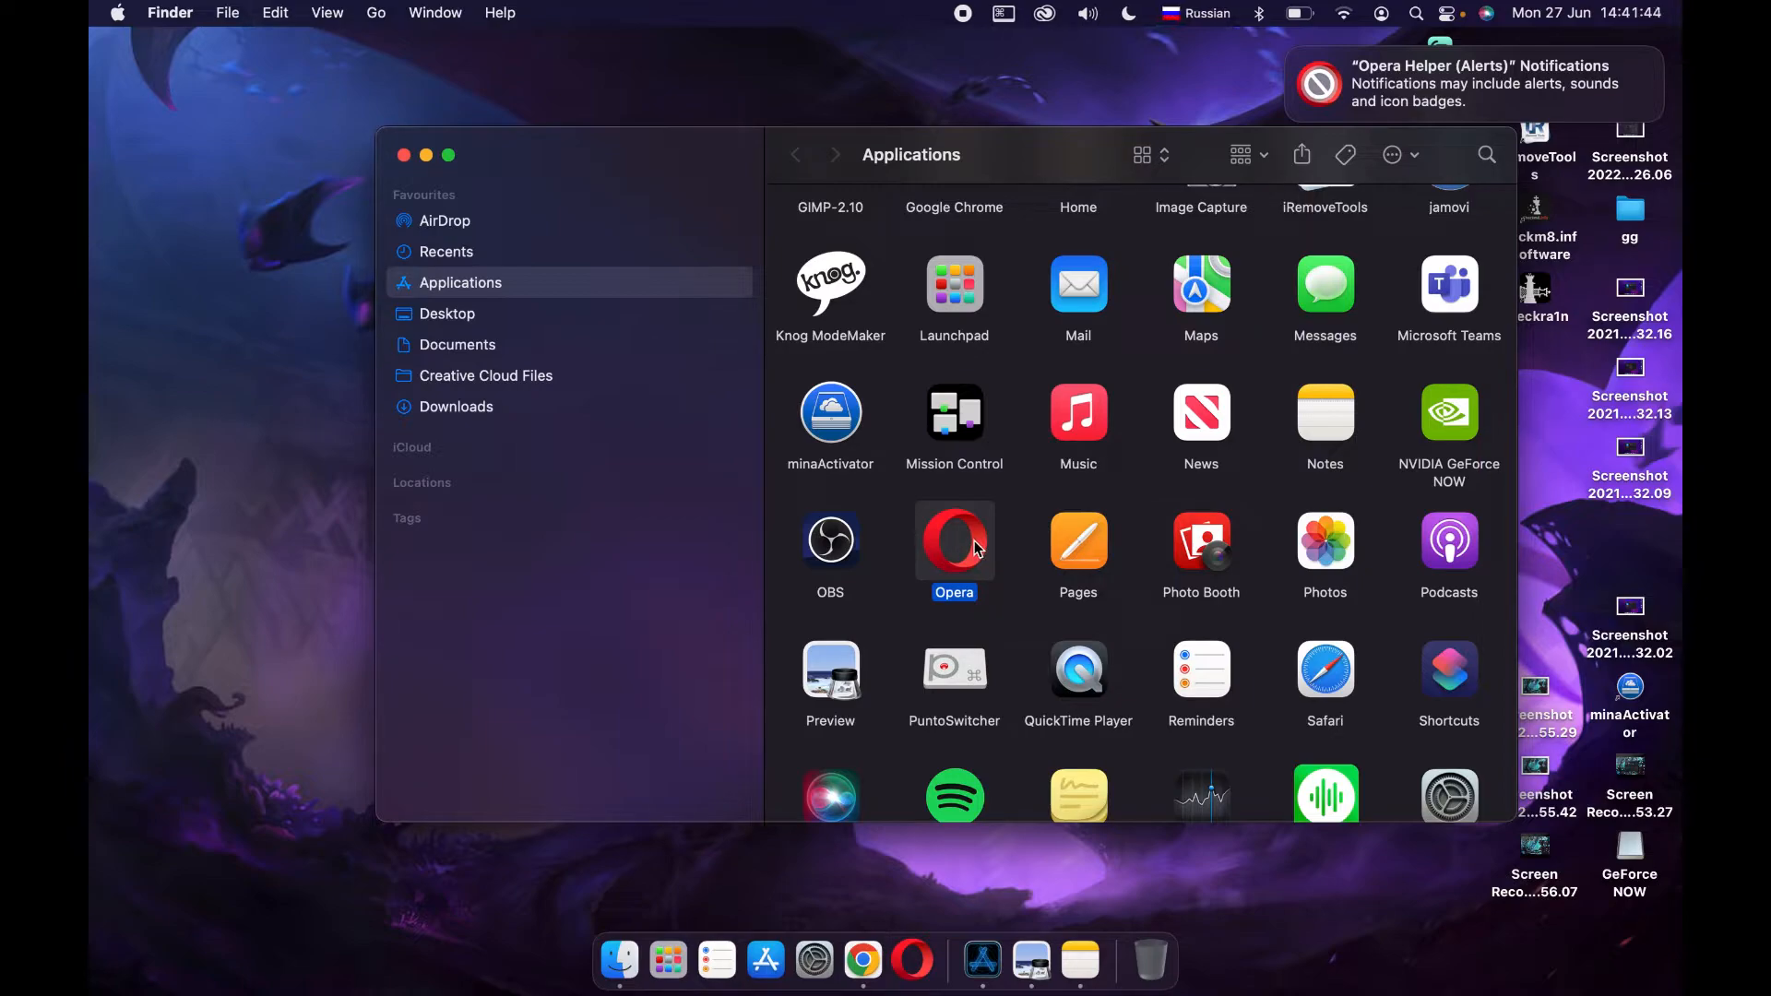
right_click(974, 549)
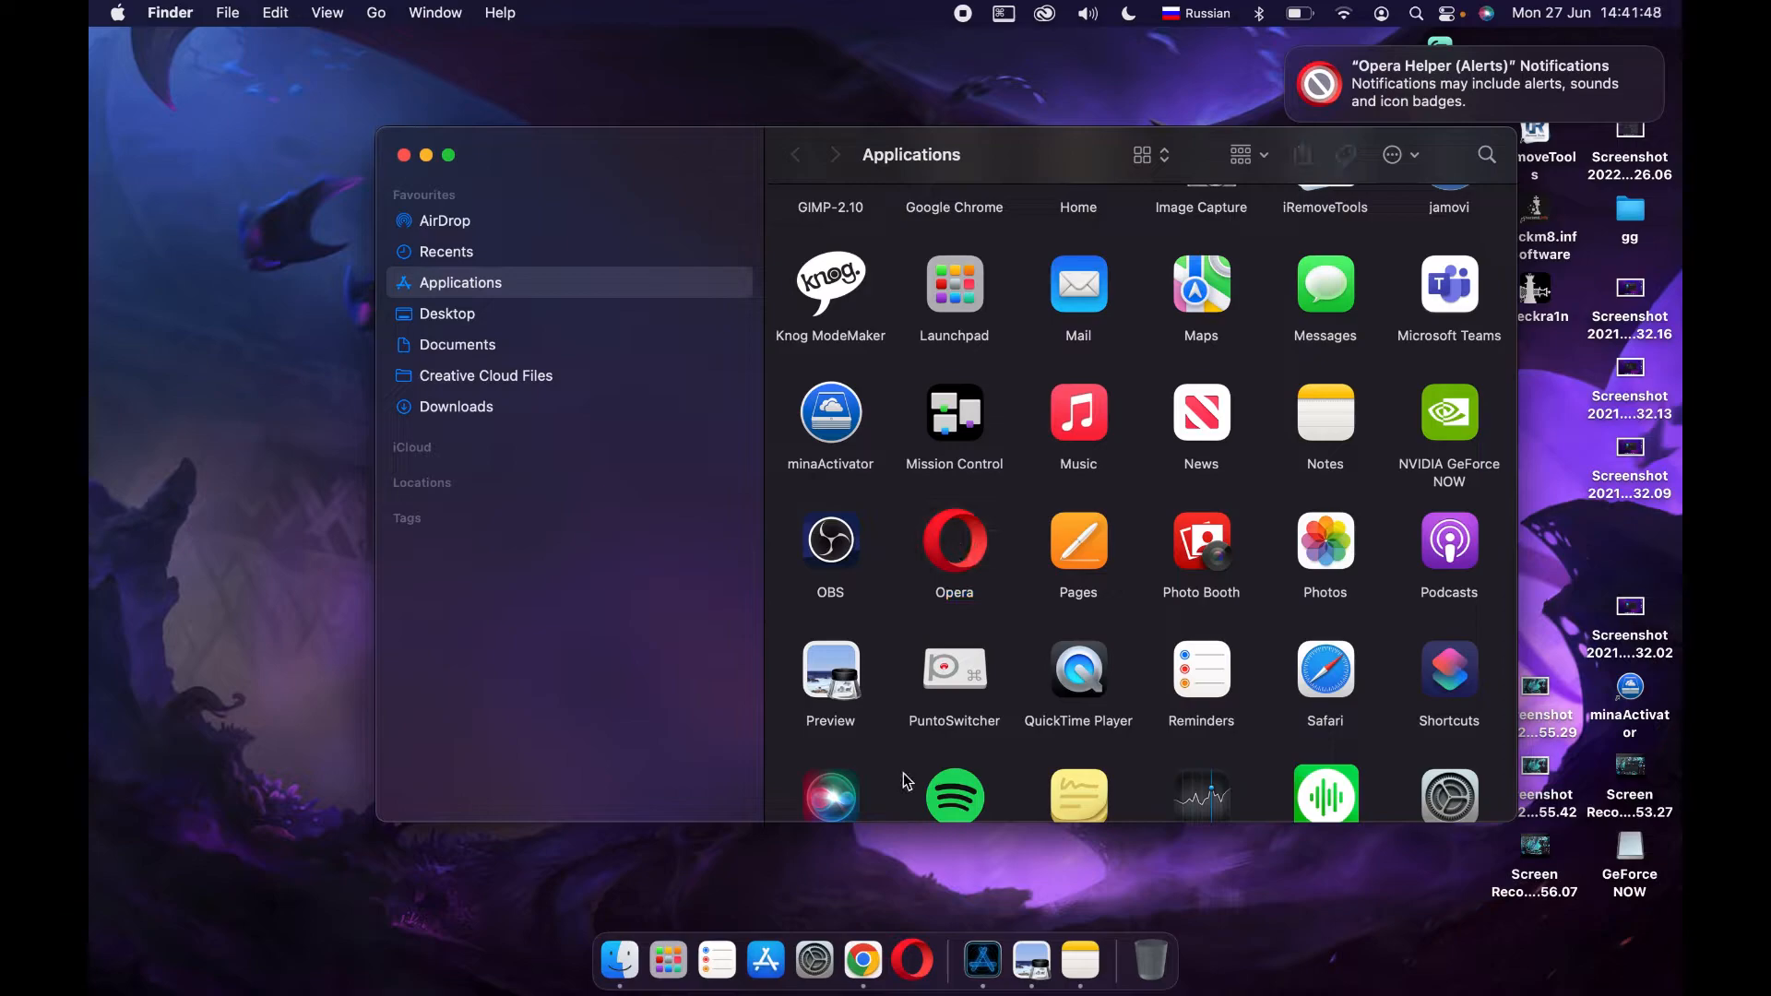
left_click(953, 538)
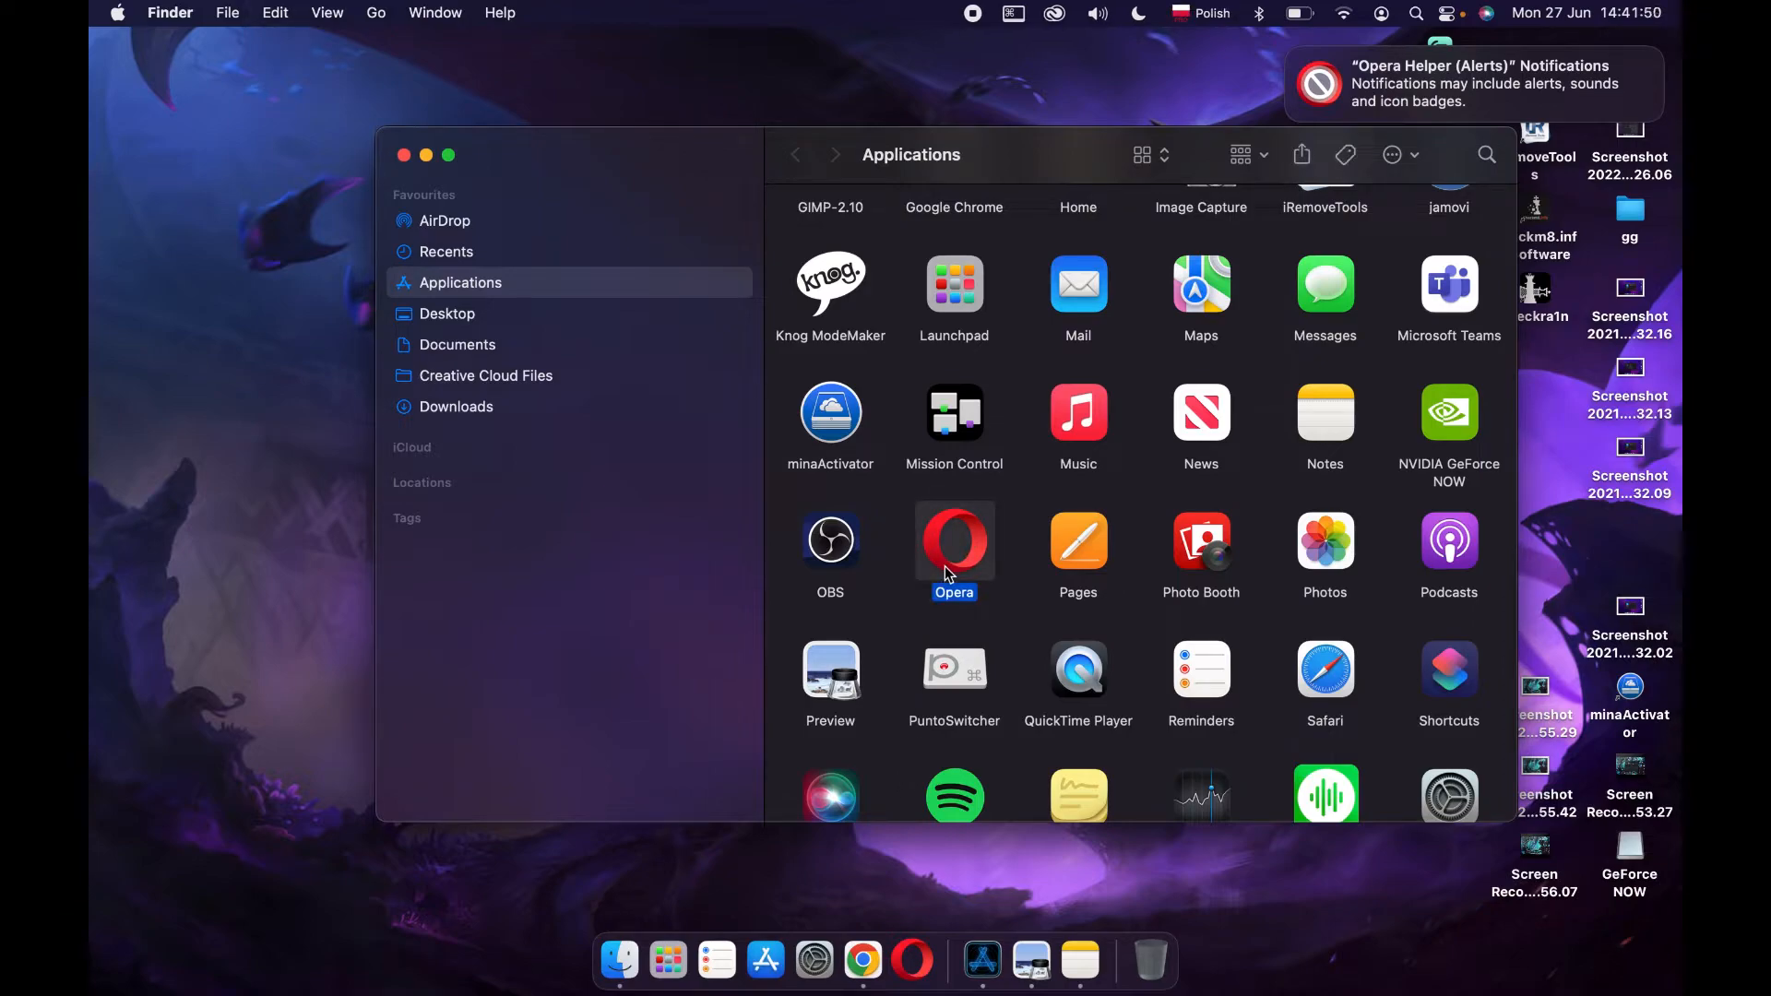
right_click(953, 539)
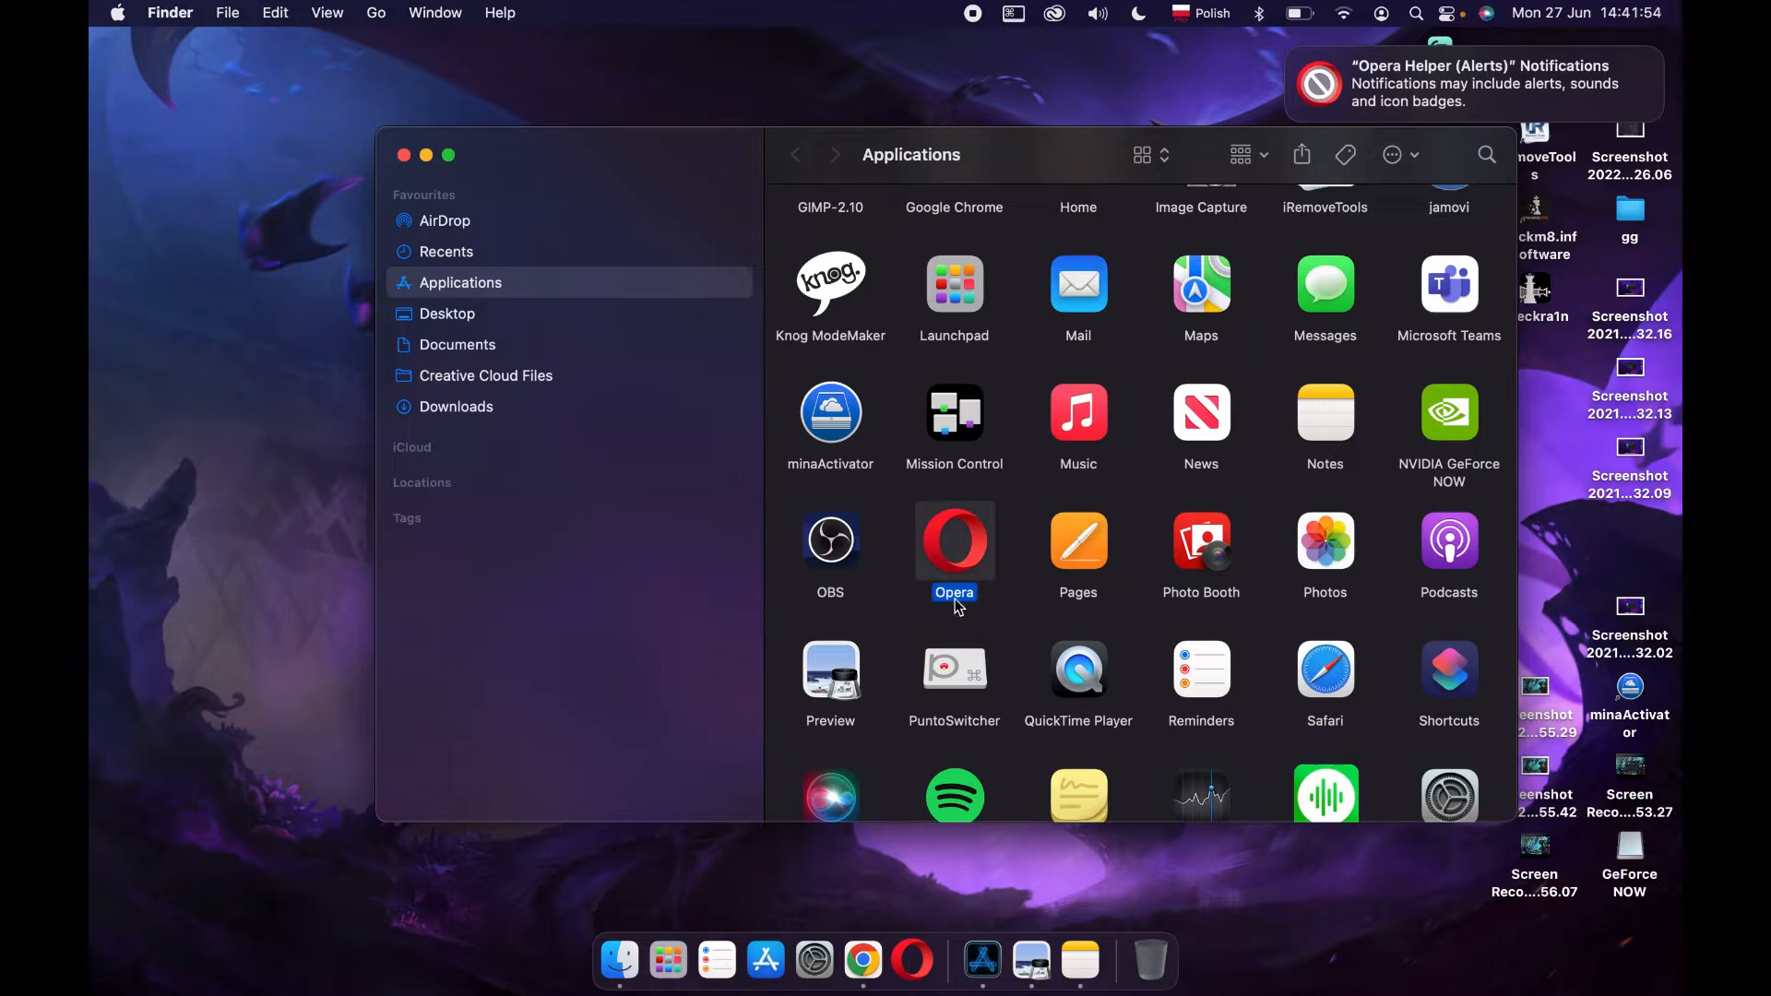
right_click(955, 540)
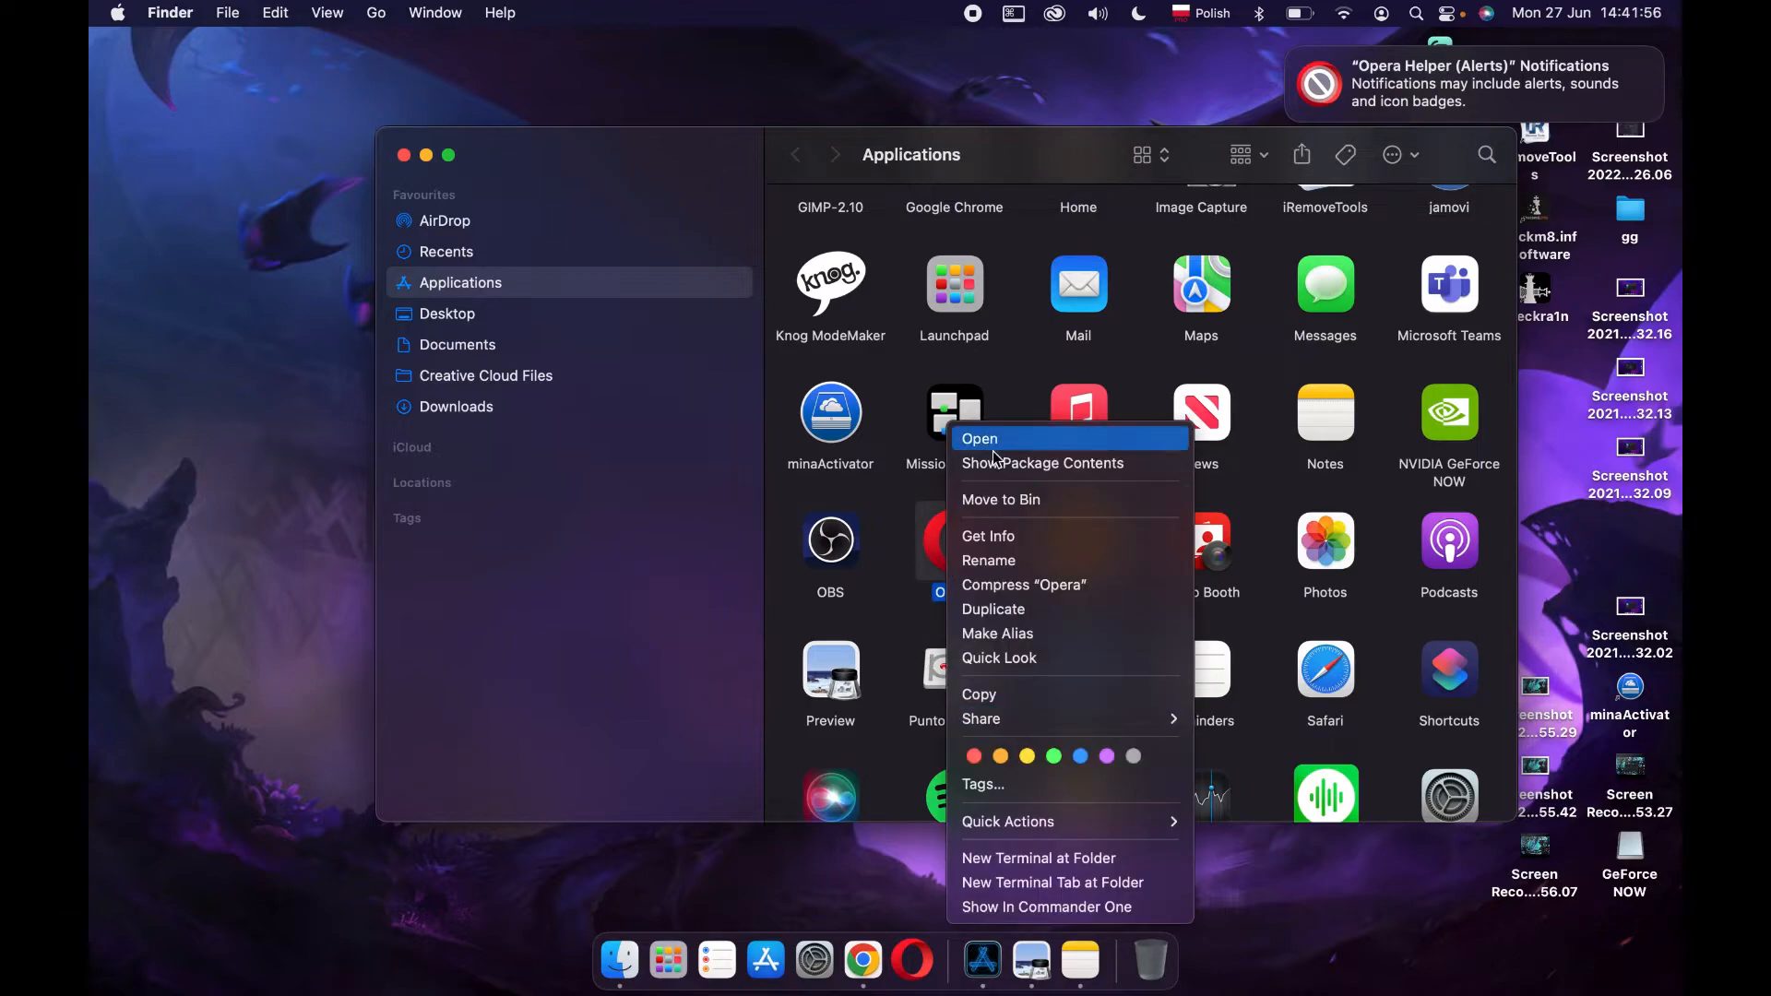
mouse_move(1006, 618)
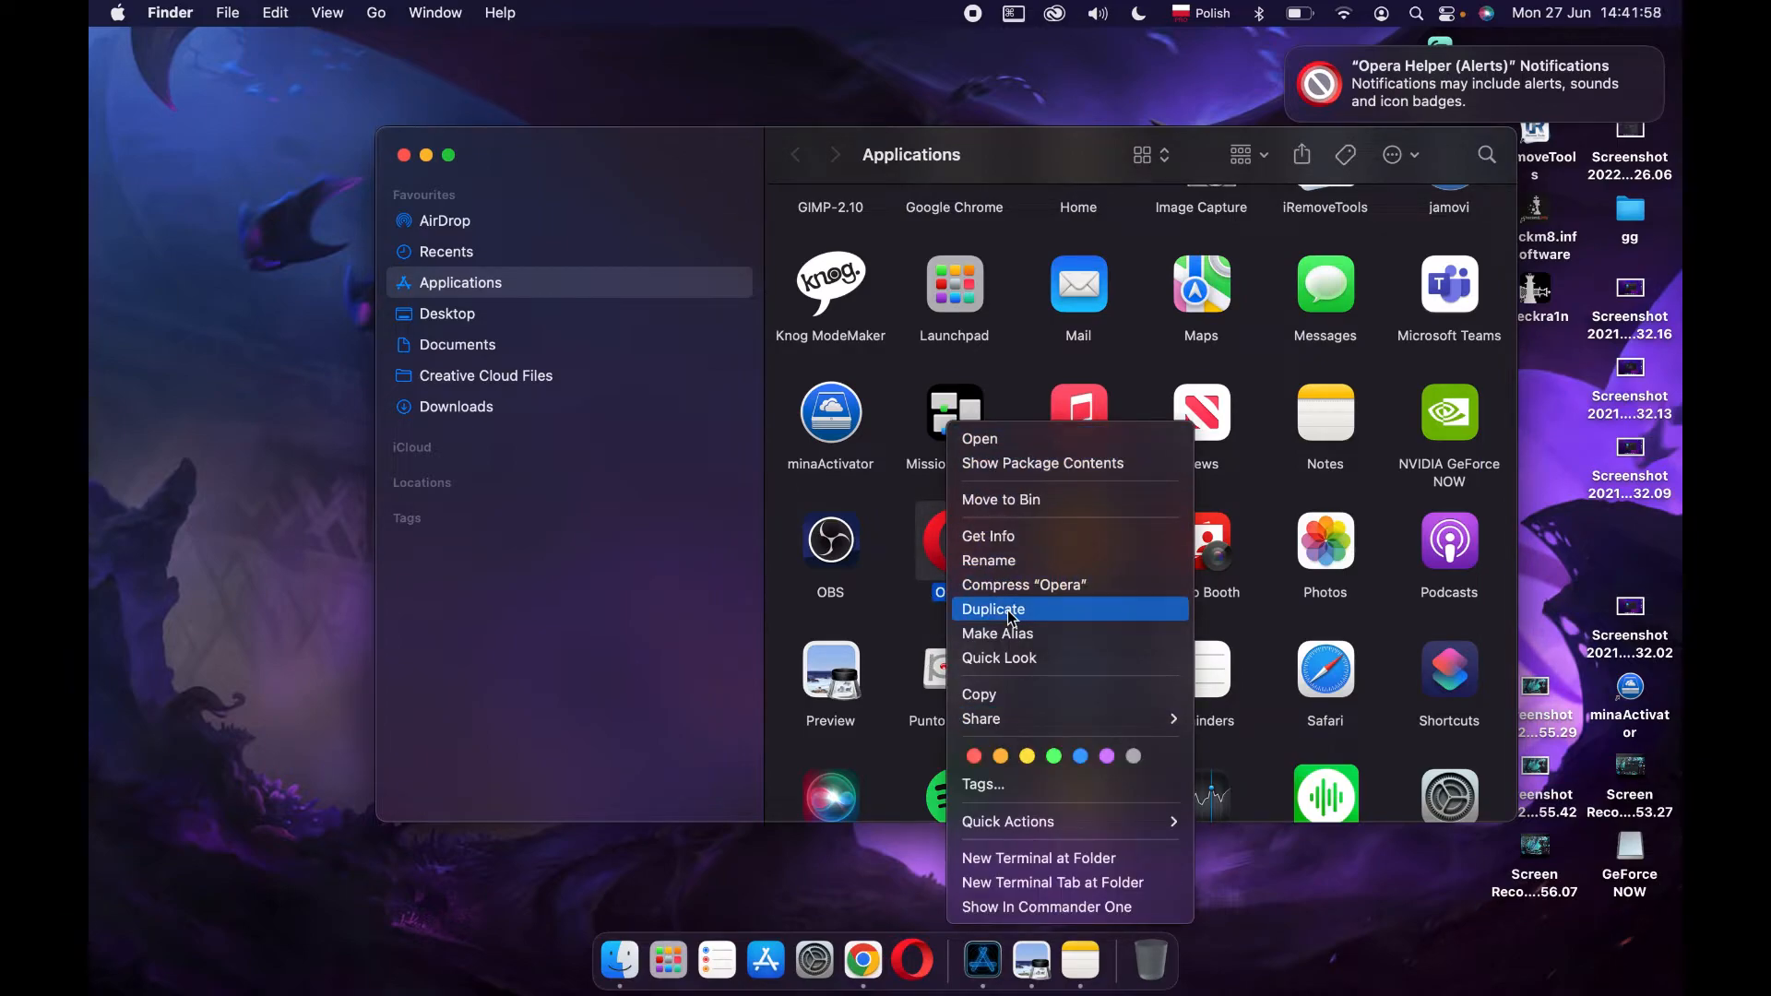
mouse_move(1026, 537)
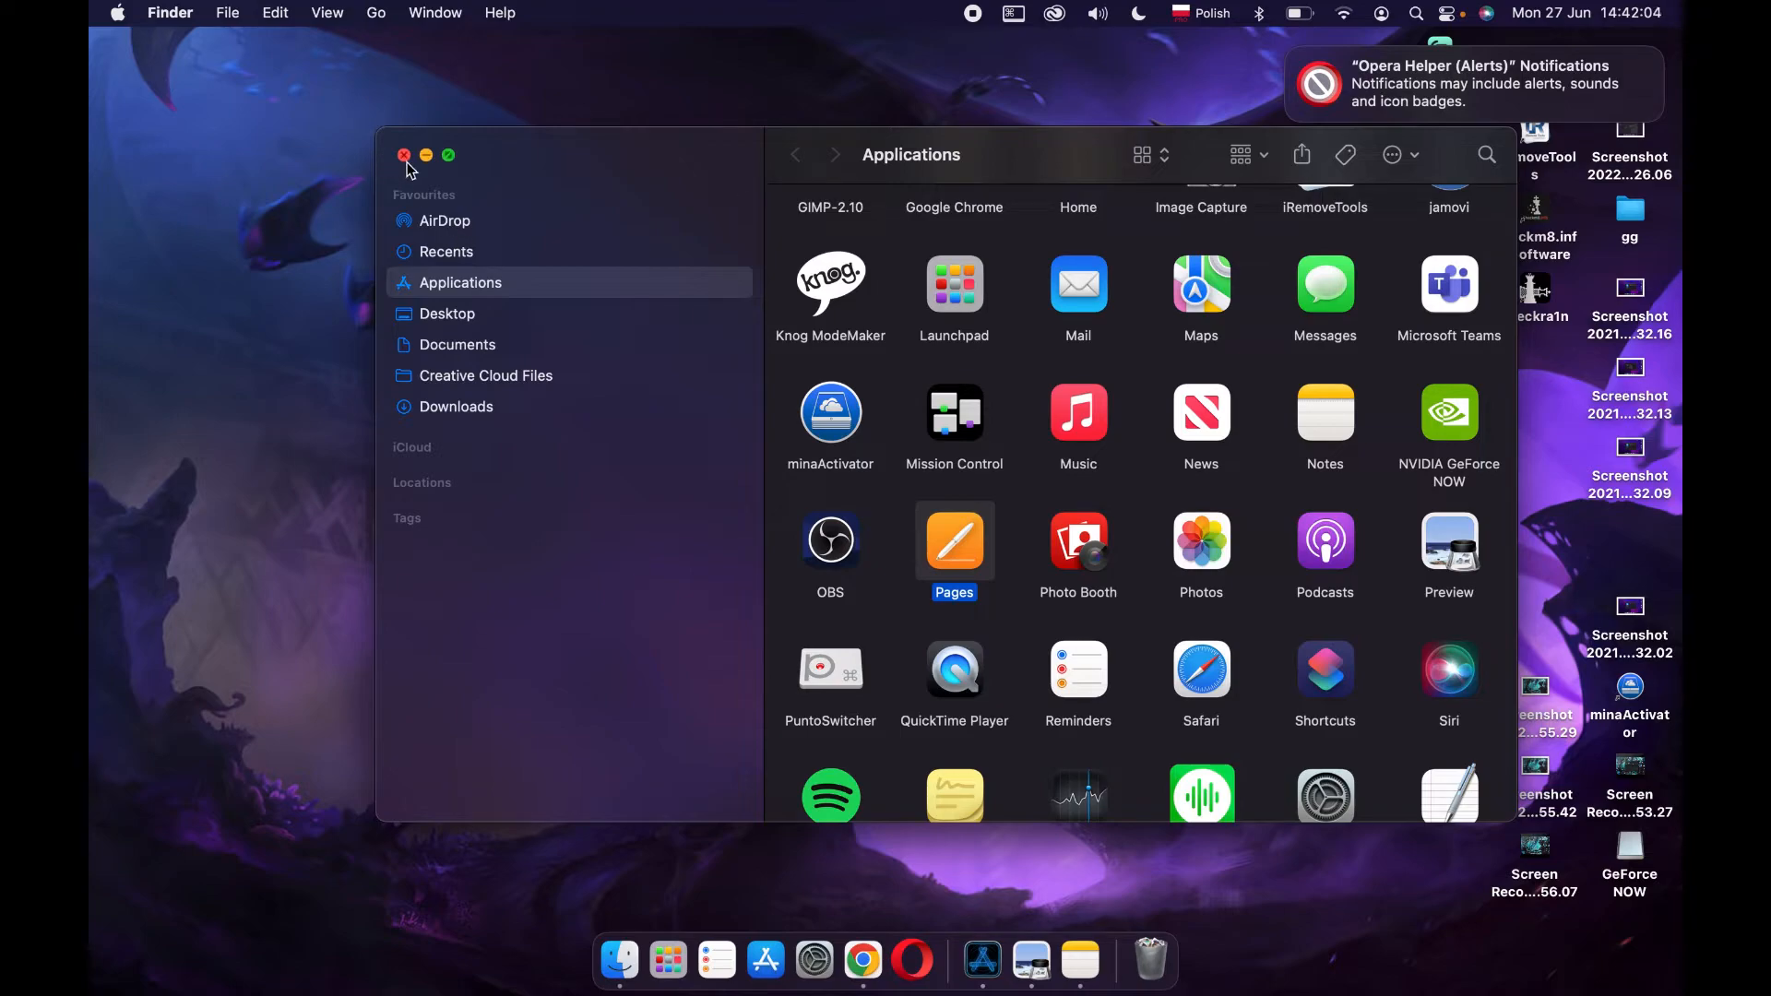
Close the Applications window, then empty the Bin and confirm permanent erasure
left_click(170, 12)
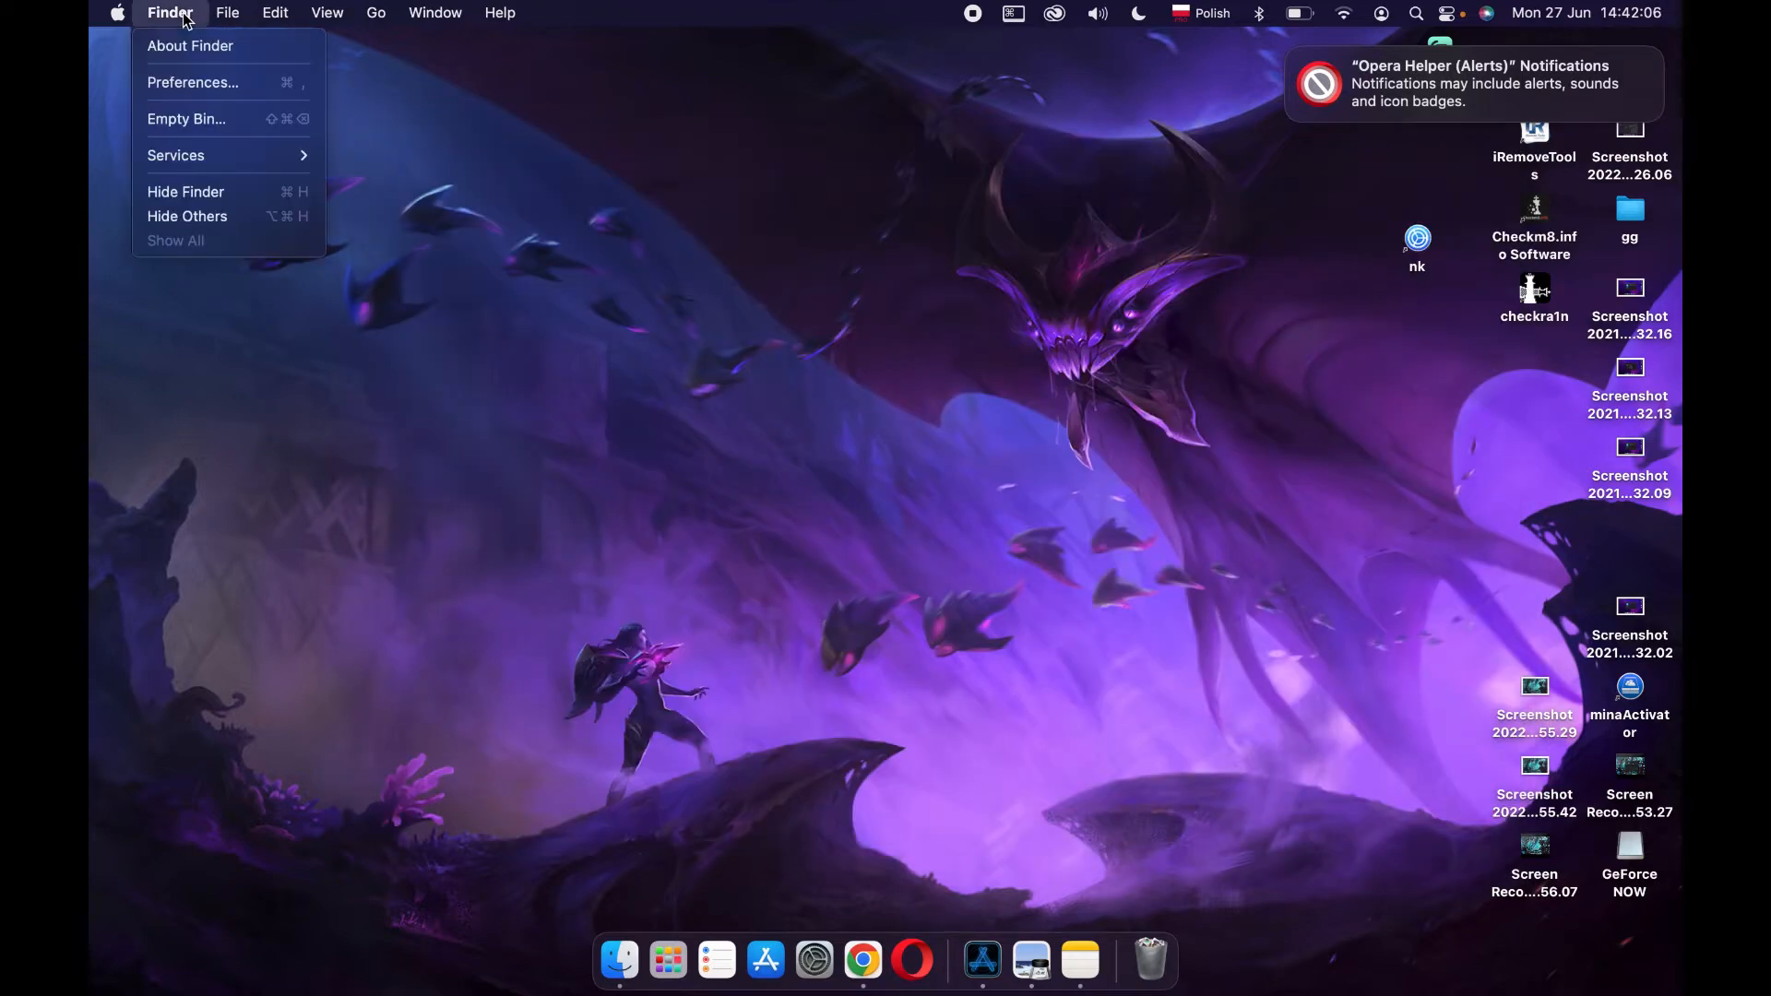
left_click(185, 119)
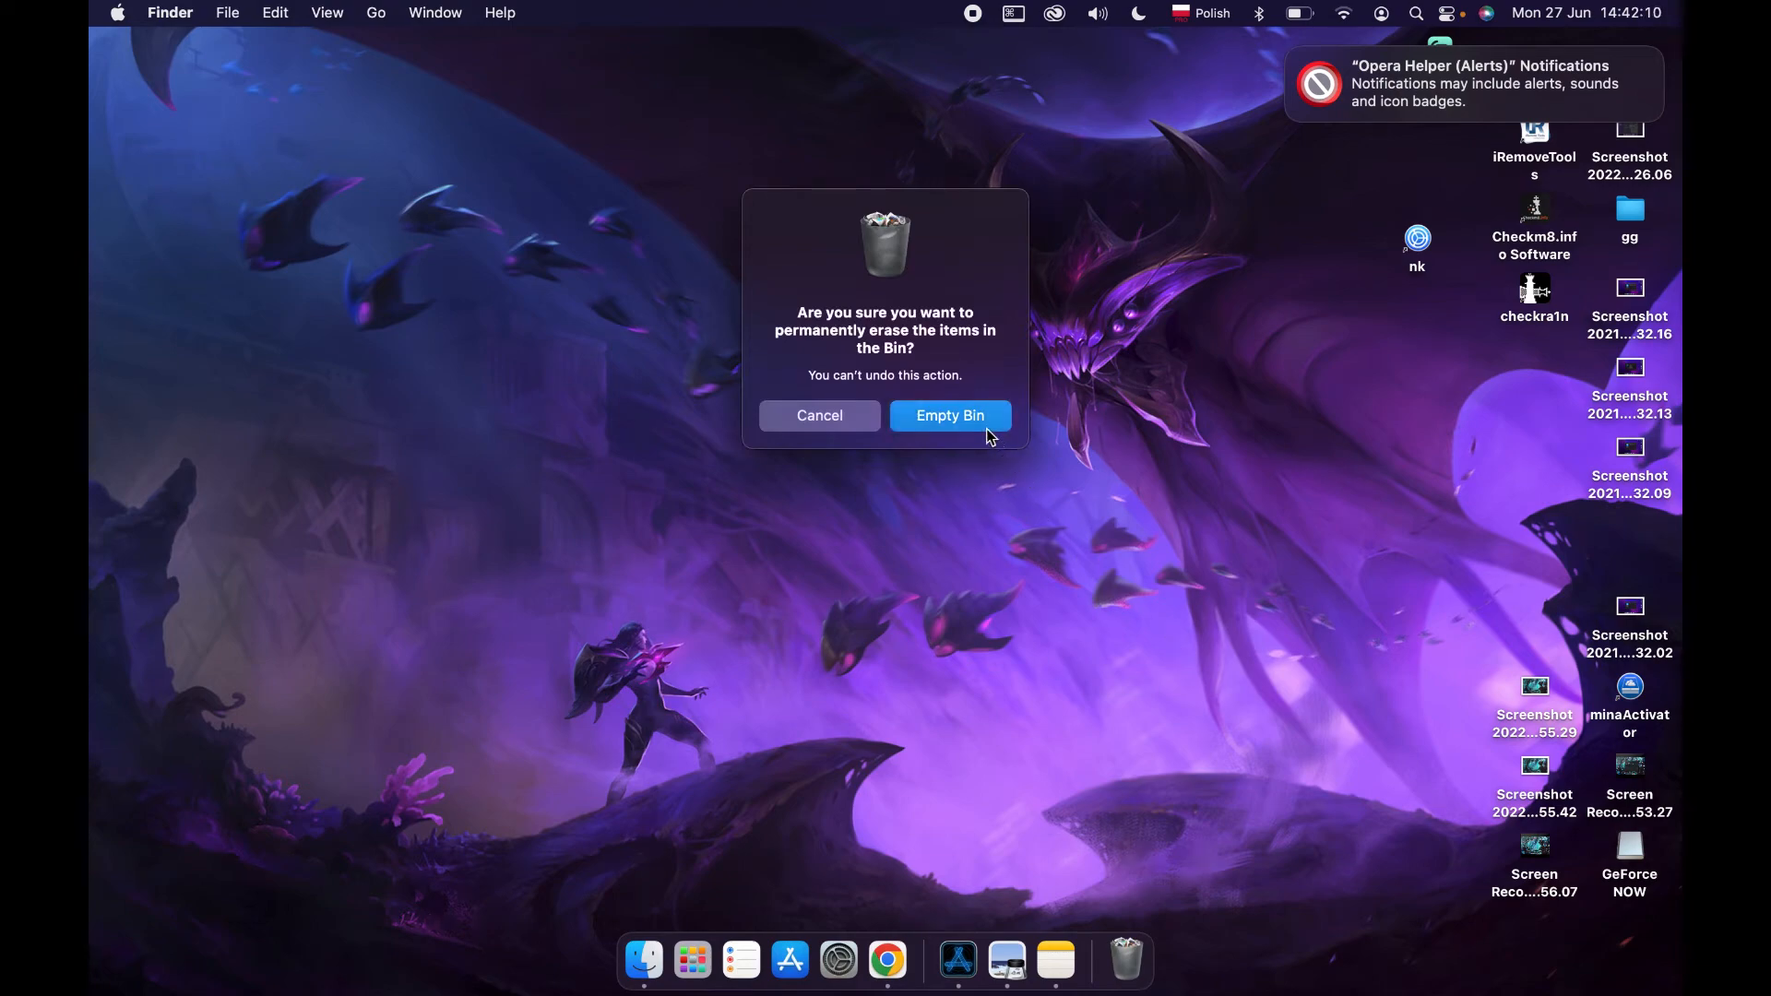
left_click(949, 416)
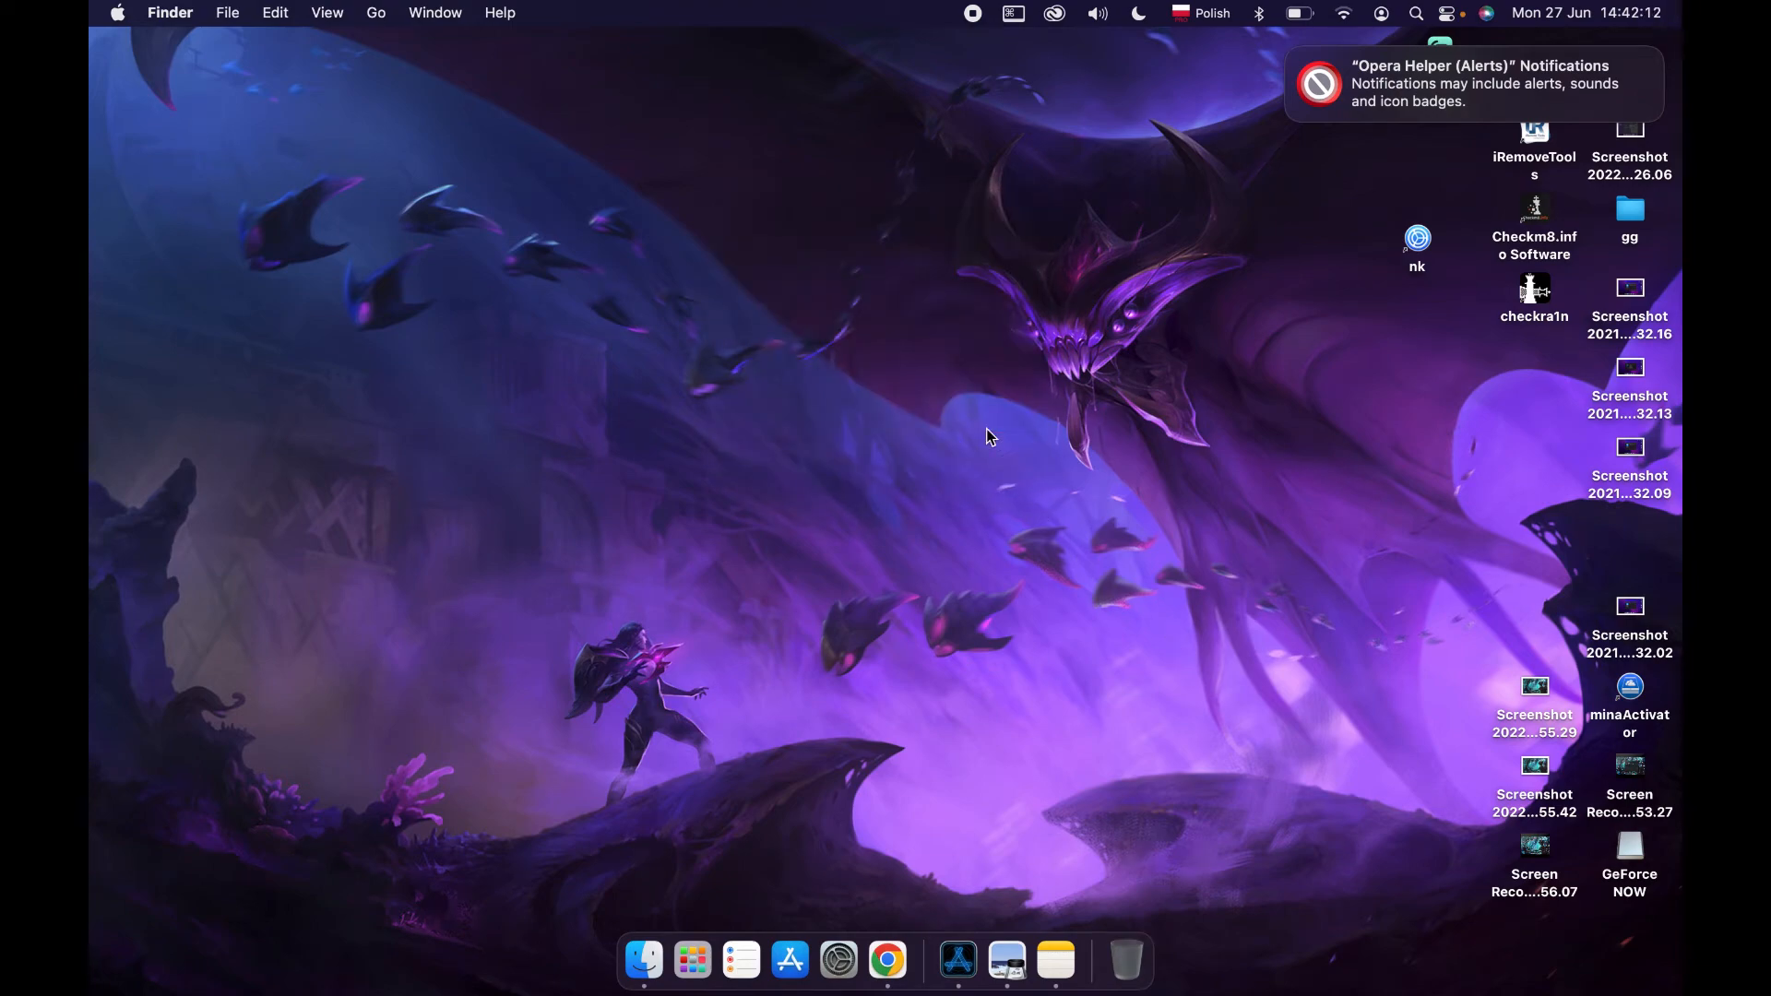
mouse_move(888, 960)
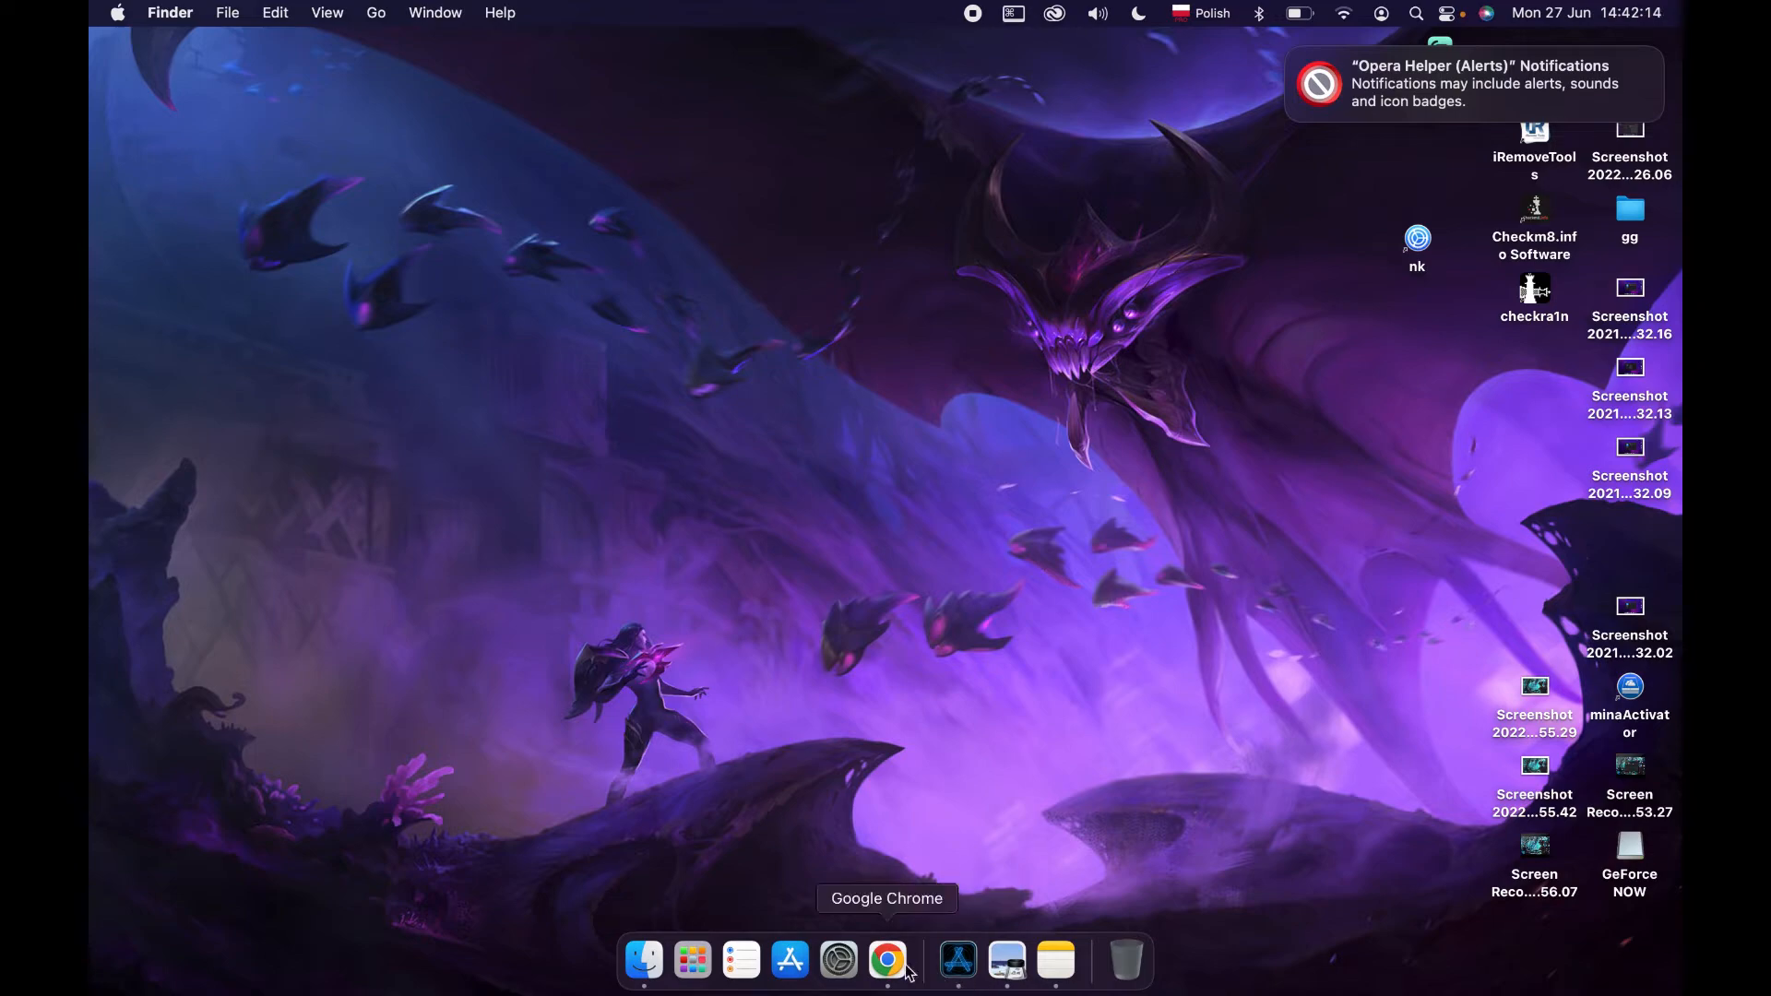
mouse_move(859, 826)
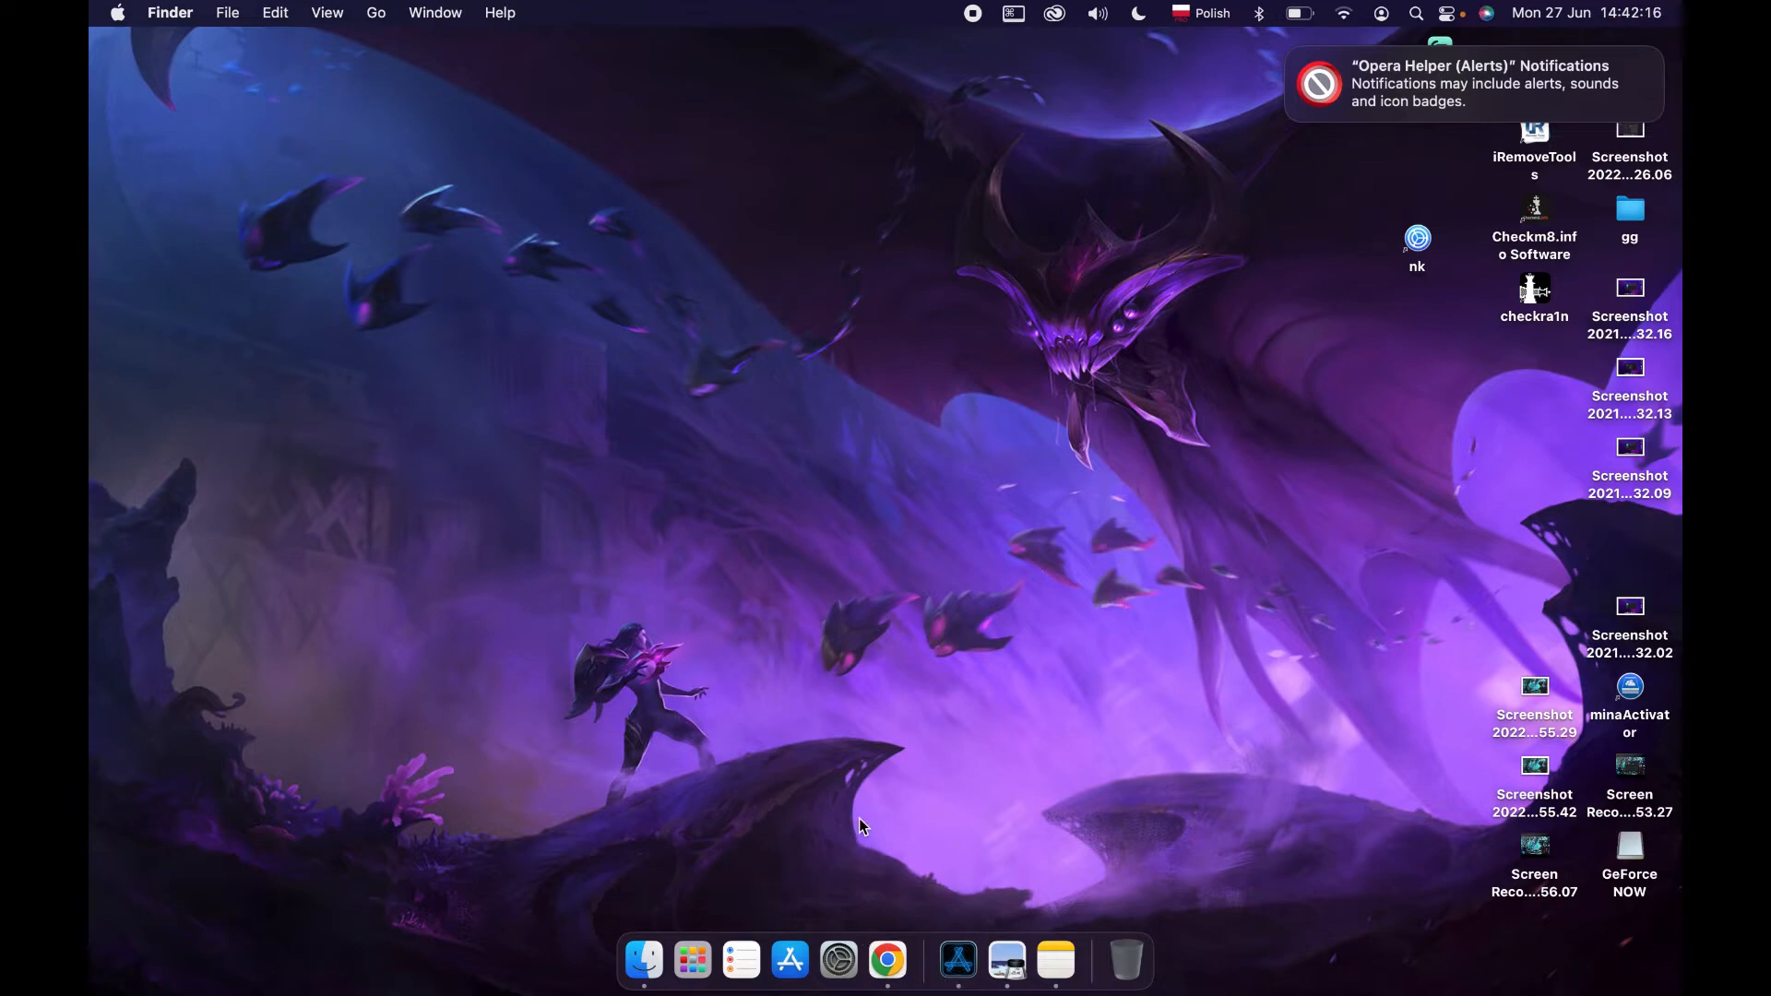